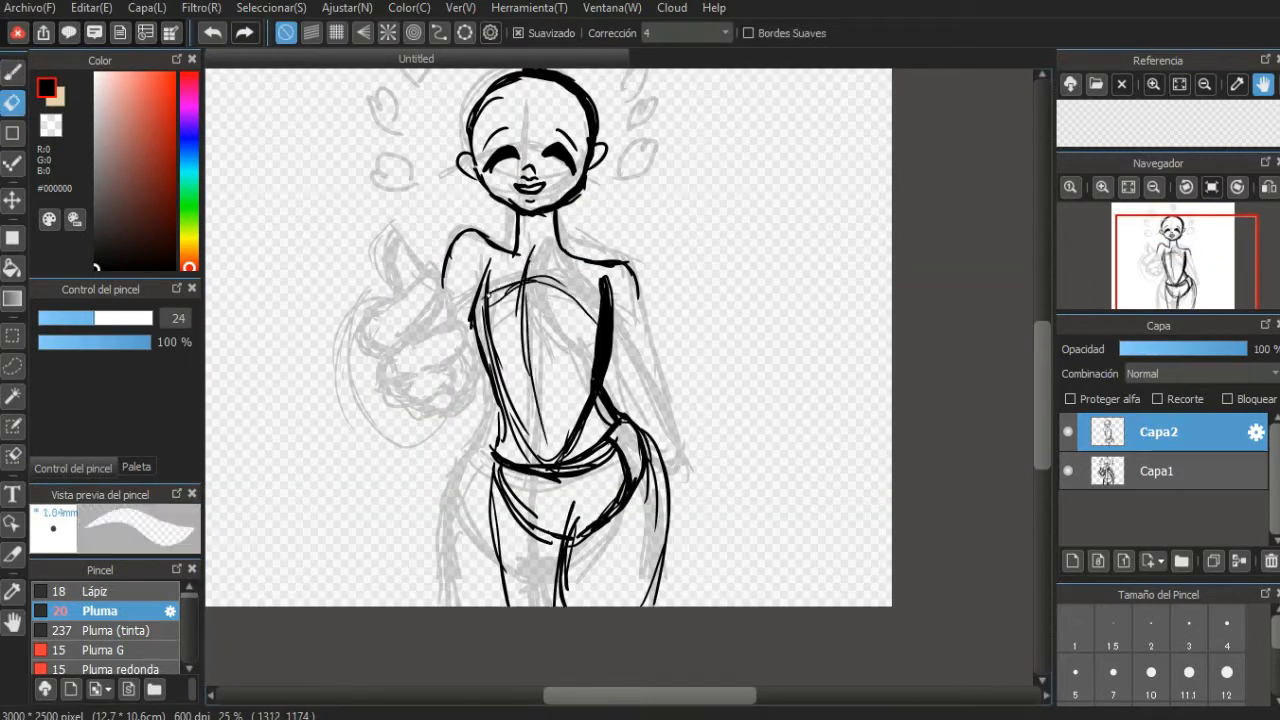
# Ink the girl's face and body contour in black with the Pluma brush over the grey sketch
pyautogui.moveTo(540, 280); pyautogui.dragTo(600, 450)
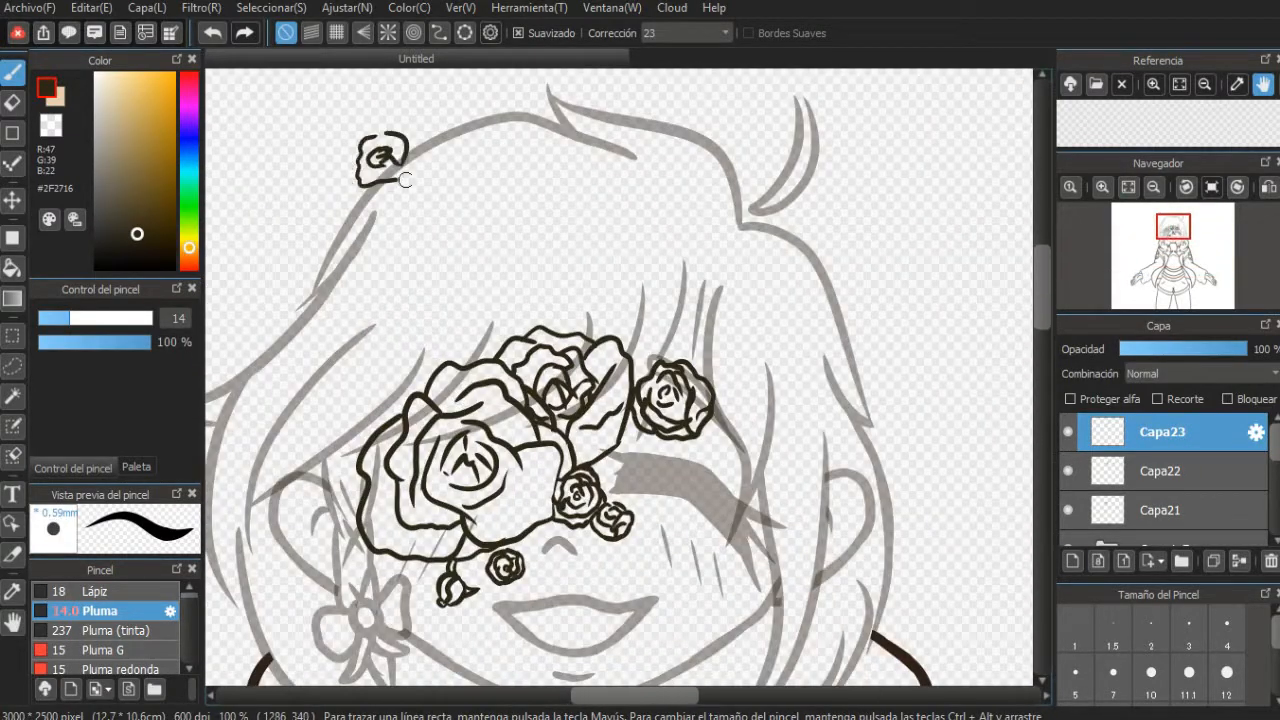
# Ink a new rose outline atop the hair, joining the rose cluster on layers Capa21–Capa23
pyautogui.scroll(-3)
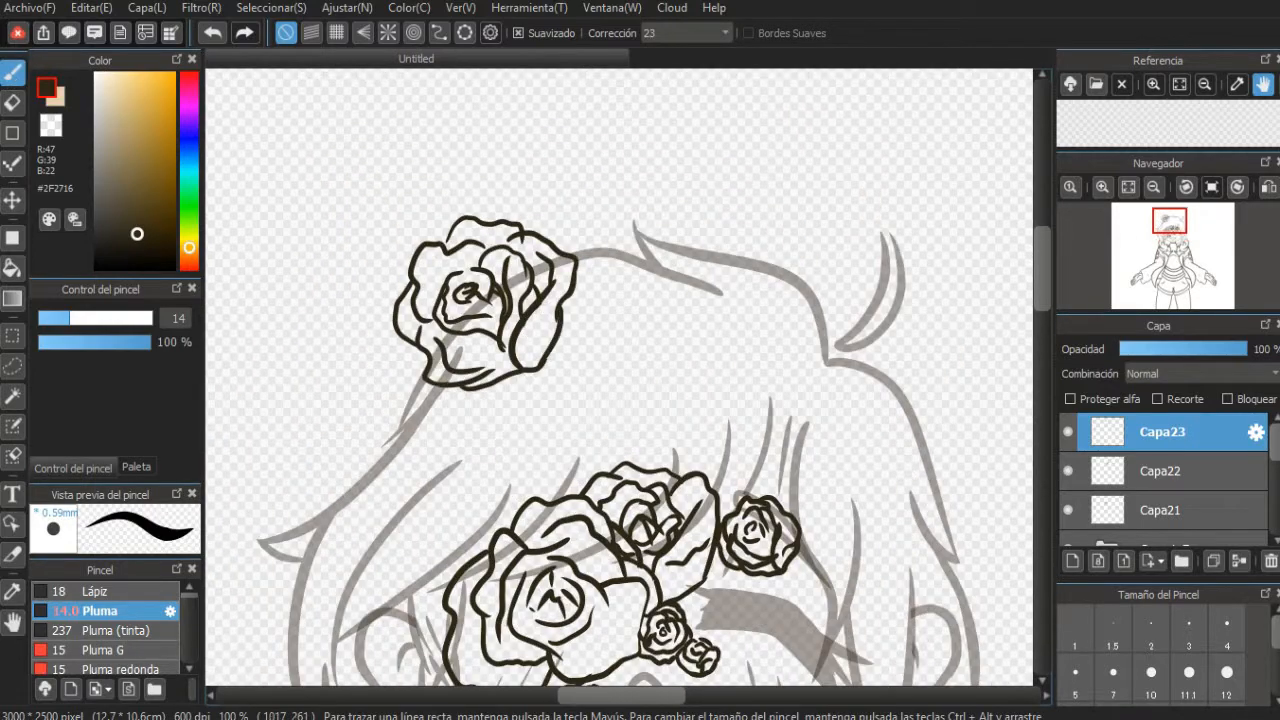